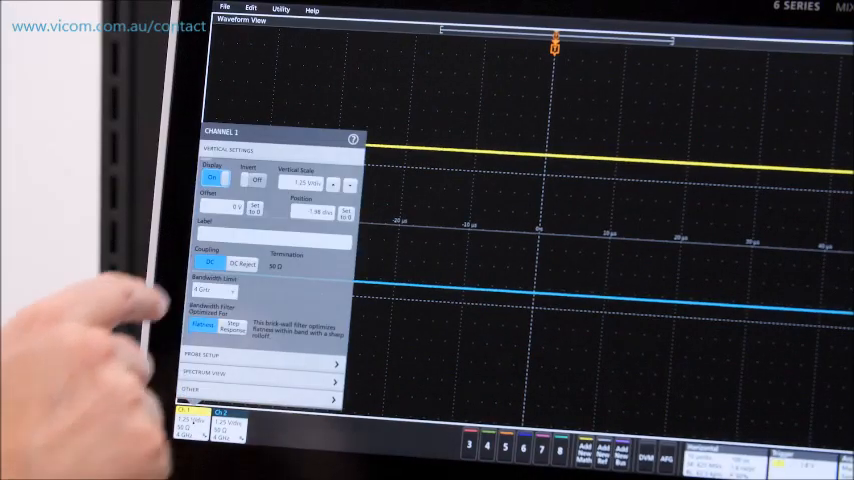
Bring up the numeric keypad for entering the Channel 1 offset value.
left_click(232, 208)
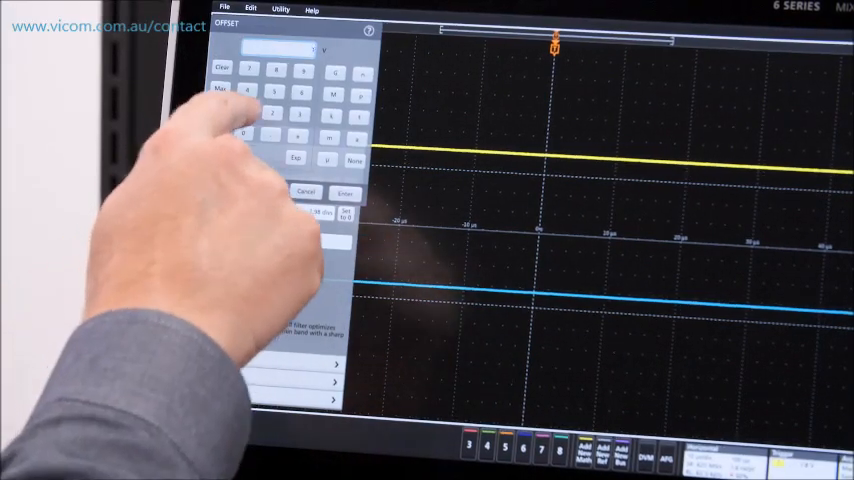